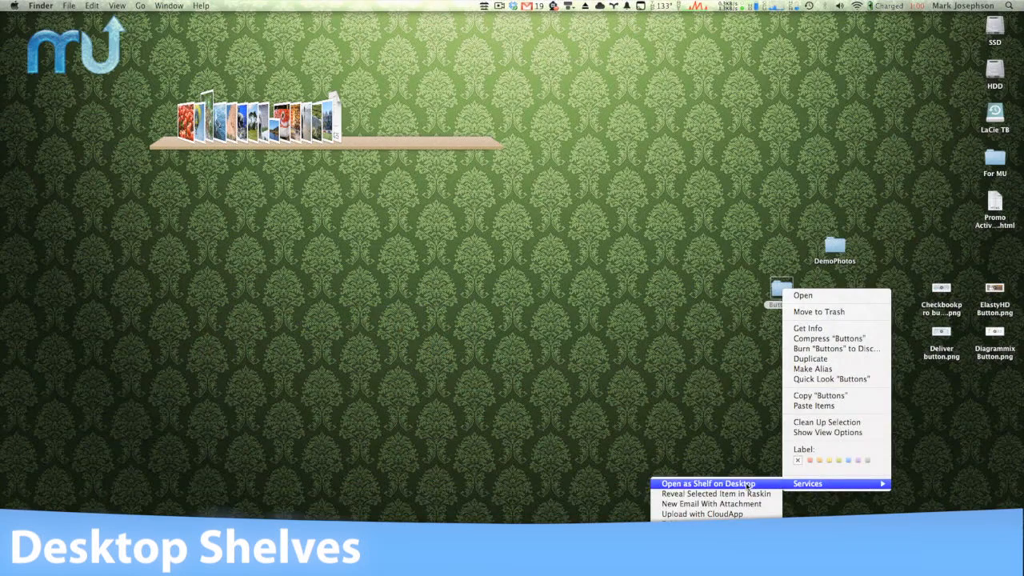
Open the Buttons folder as a shelf of files on the desktop.
{"action": "left_click", "coordinate": [707, 483]}
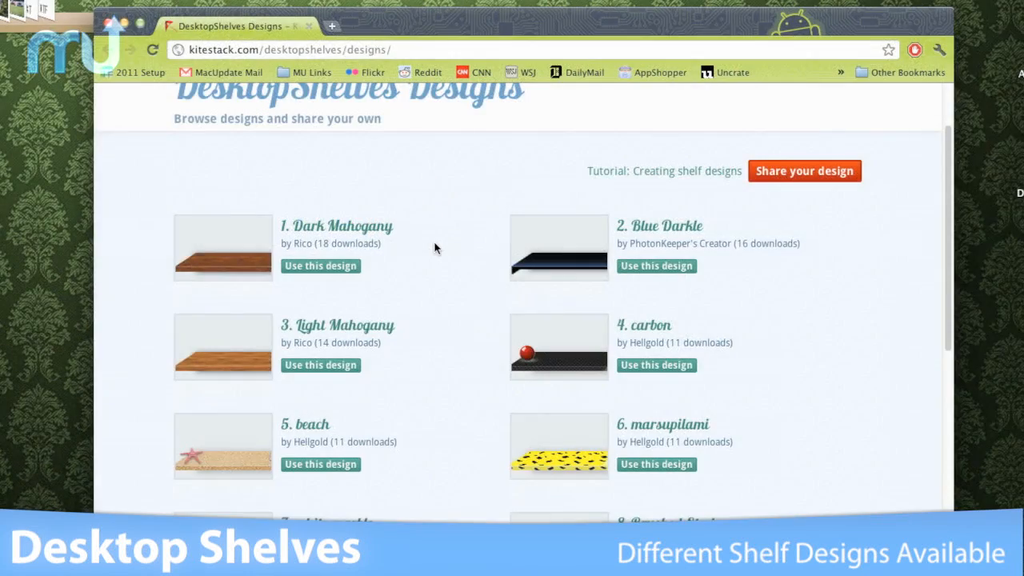
Scroll through the shared designs, reaching Light Mahogany, carbon and Brushed Steel.
{"action": "scroll", "scroll_direction": "down", "scroll_amount": 3}
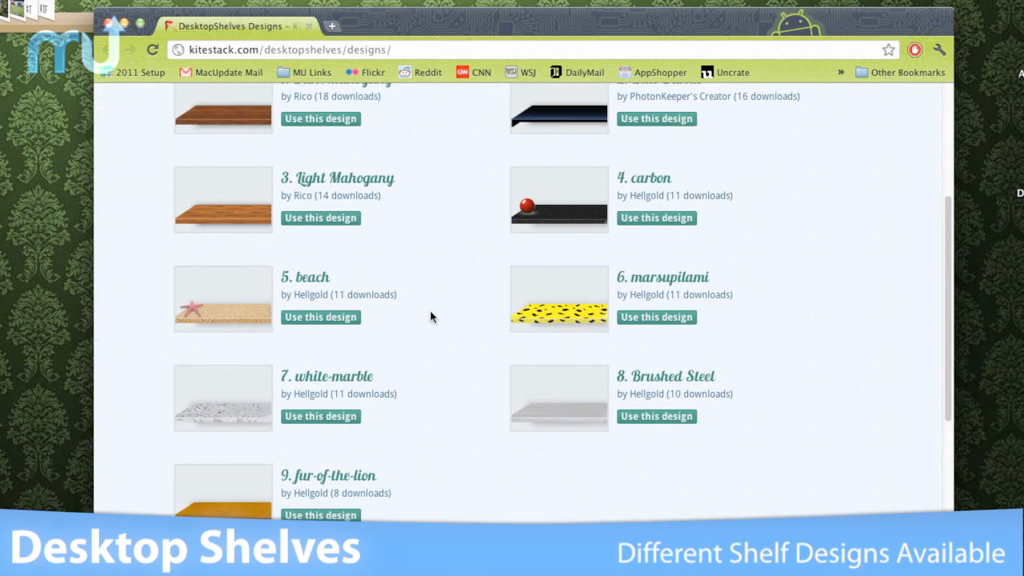